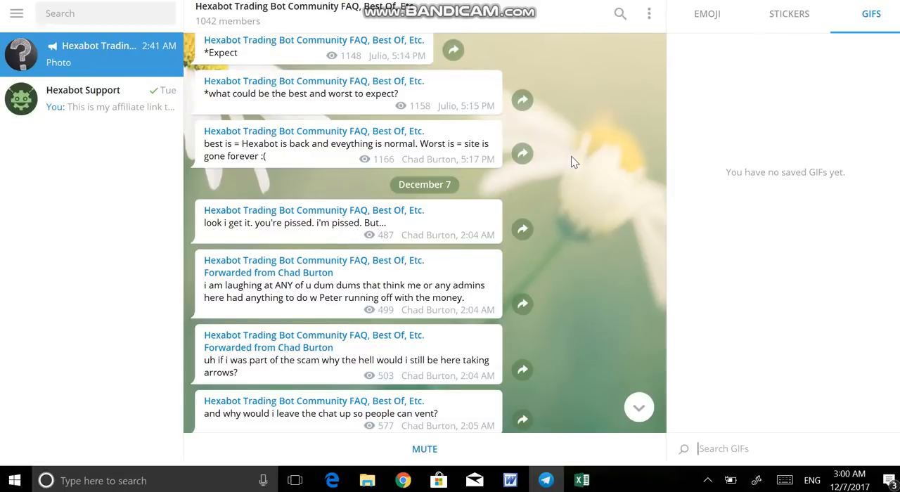
- Scroll the Hexabot Trading Bot Community channel down to the December 7 admin posts
scroll(down, 3)
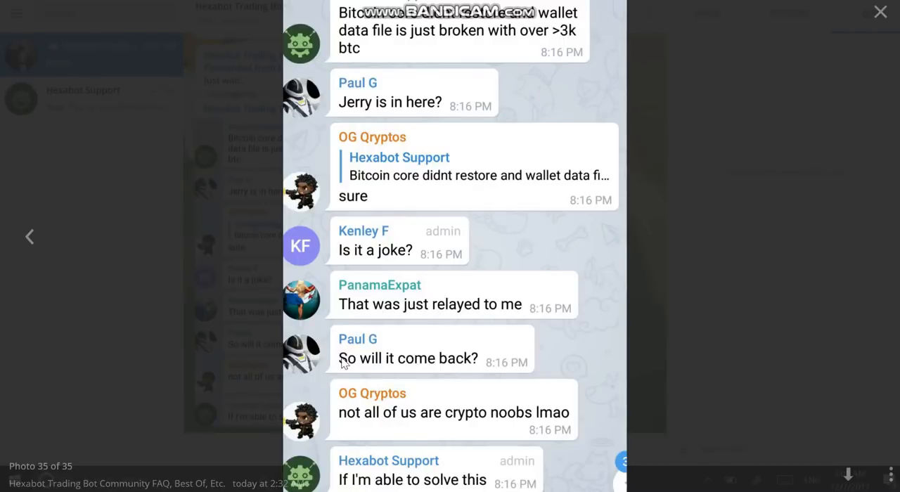
- Close the photo viewer and scroll to the forwarded Hexabot Support posts about wallet.dat
click(879, 12)
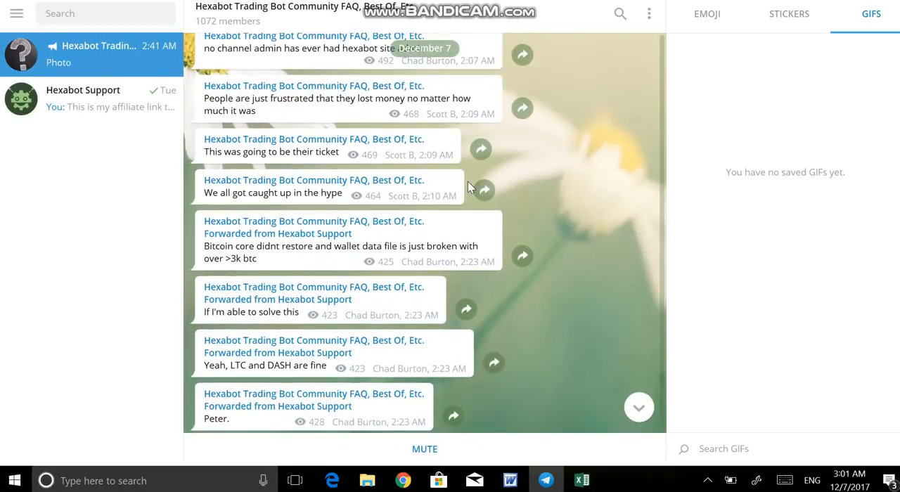
scroll(down, 3)
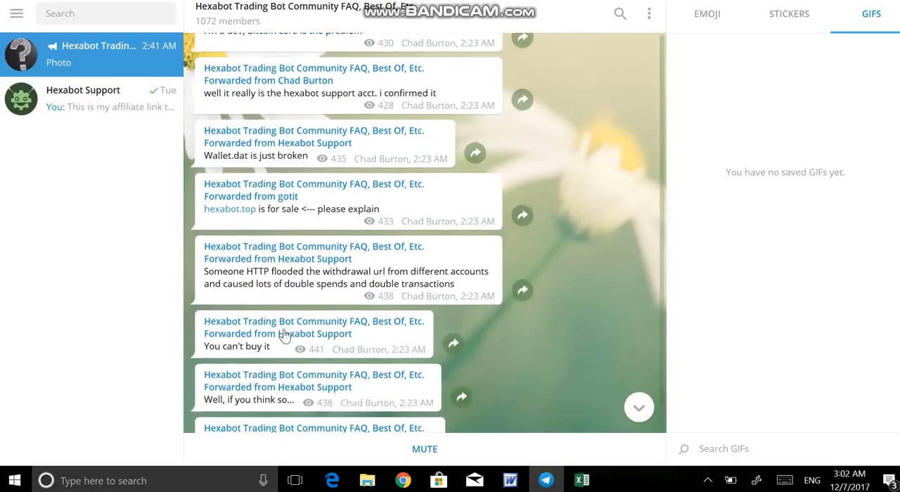
scroll(down, 3)
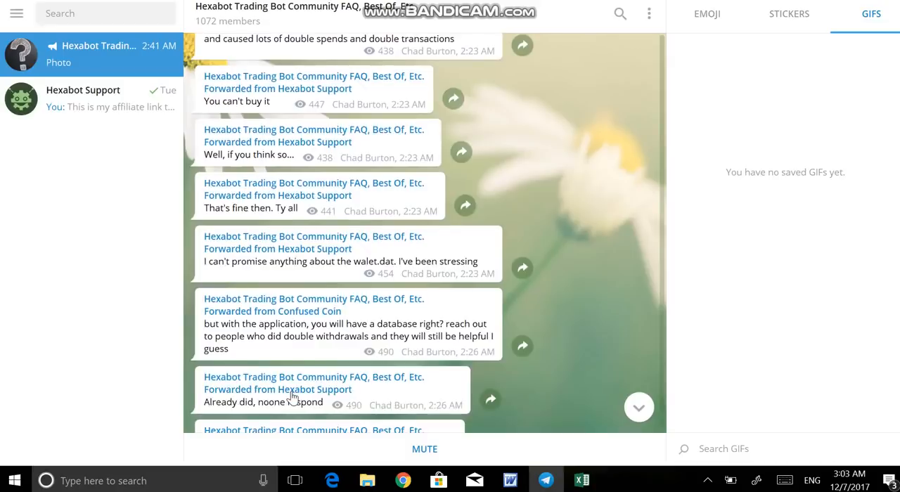
scroll(down, 3)
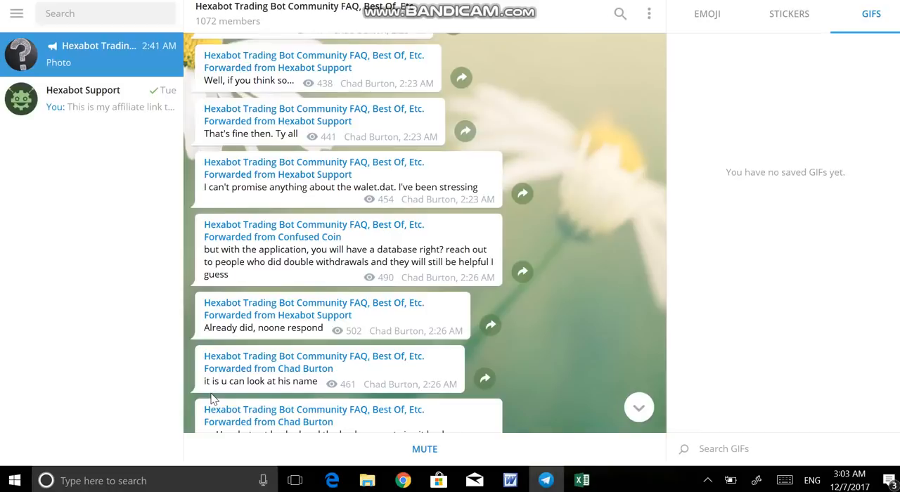
scroll(down, 3)
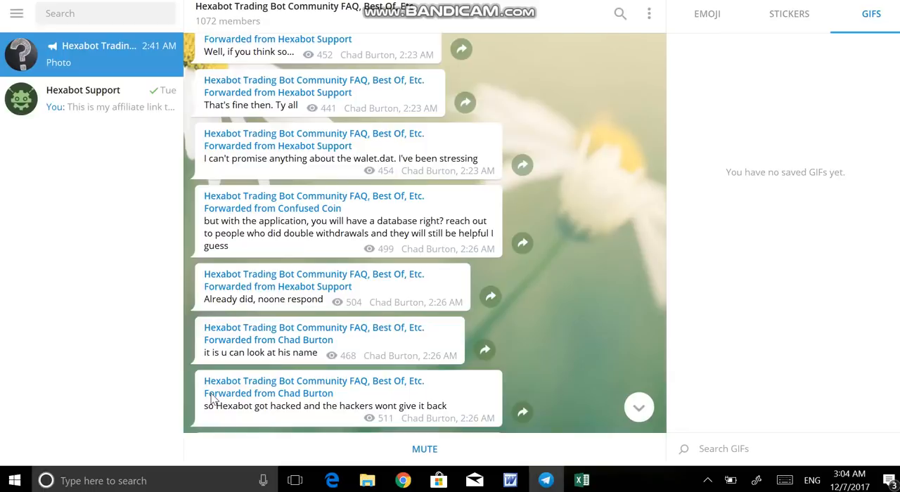
- Scroll to the 'Just wait..' post and the broken wallet screenshot at the channel's end
scroll(down, 3)
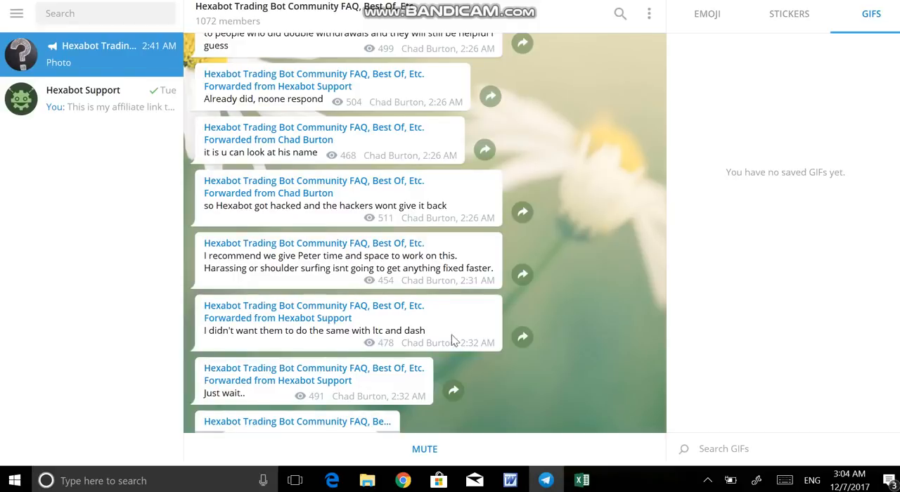
scroll(down, 3)
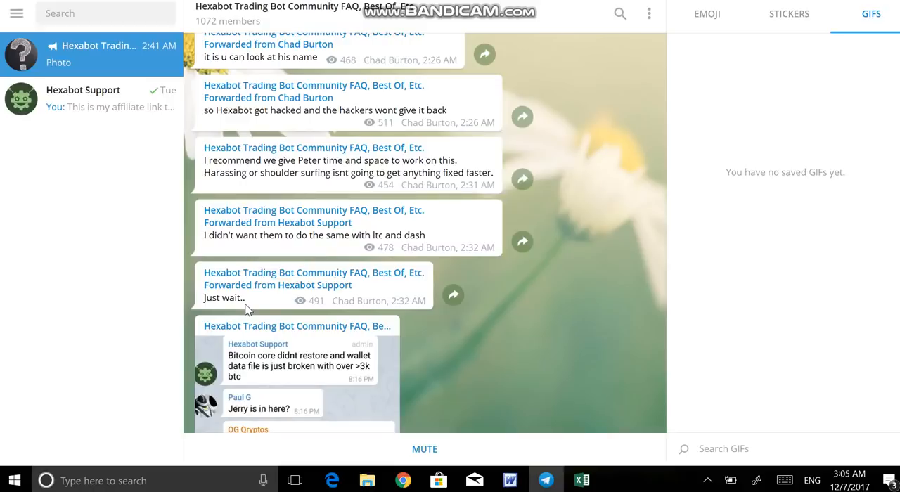